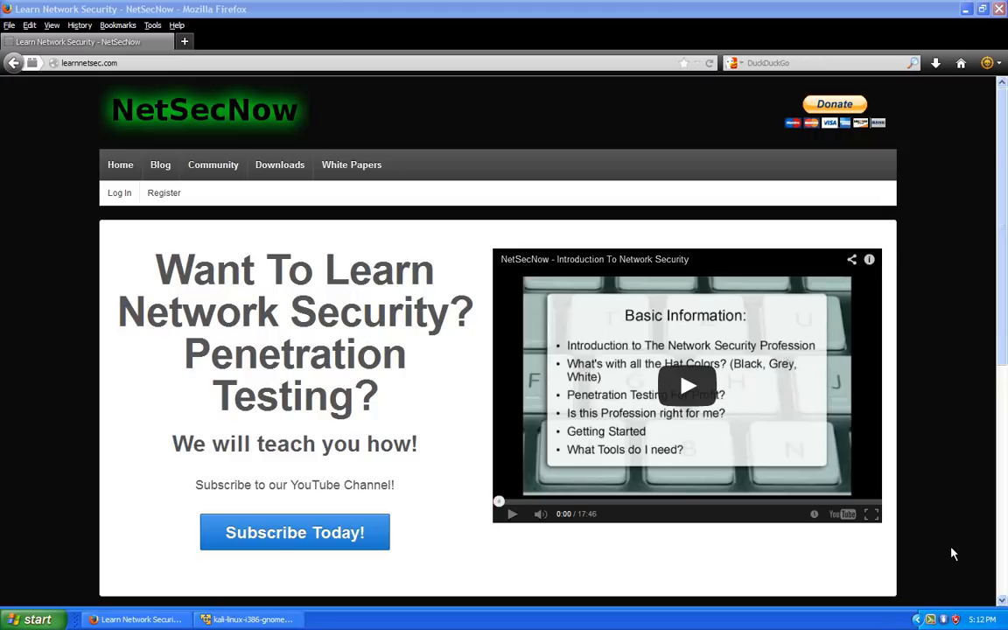
{"action": "mouse_move", "coordinate": [690, 451]}
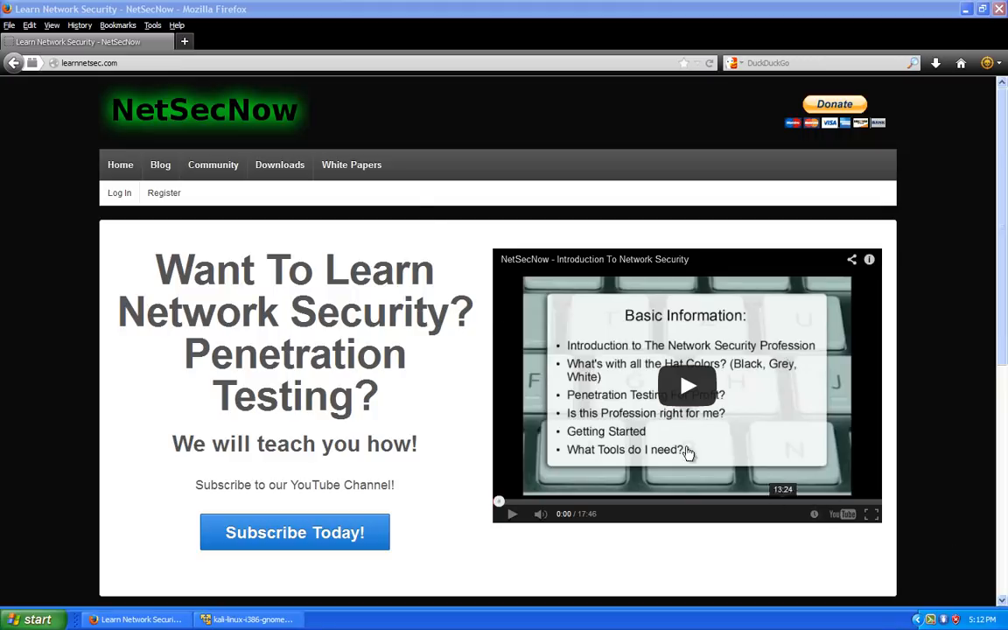
{"action": "mouse_move", "coordinate": [213, 165]}
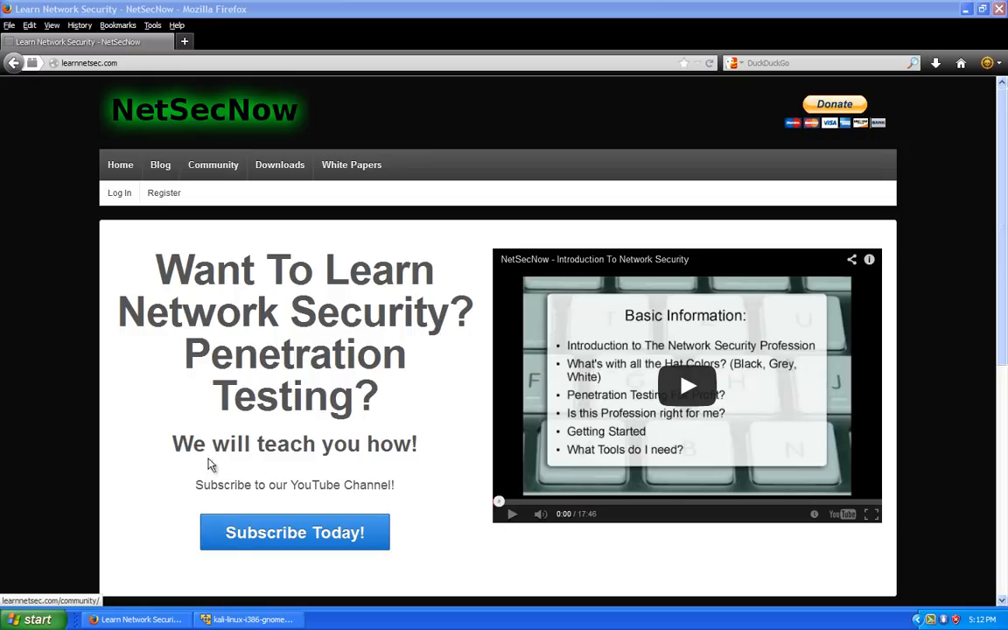
Step: Switch to the Kali virtual machine window showing the DVWA welcome page
{"action": "left_click", "coordinate": [249, 620]}
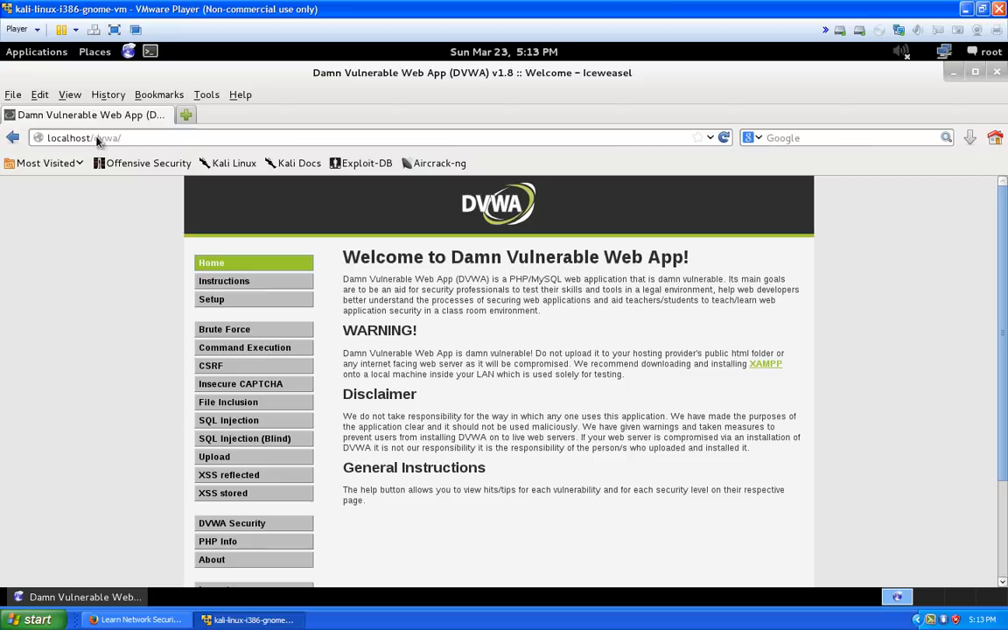
Step: Go to the File Inclusion vulnerability page from the DVWA left menu
{"action": "left_click", "coordinate": [114, 137]}
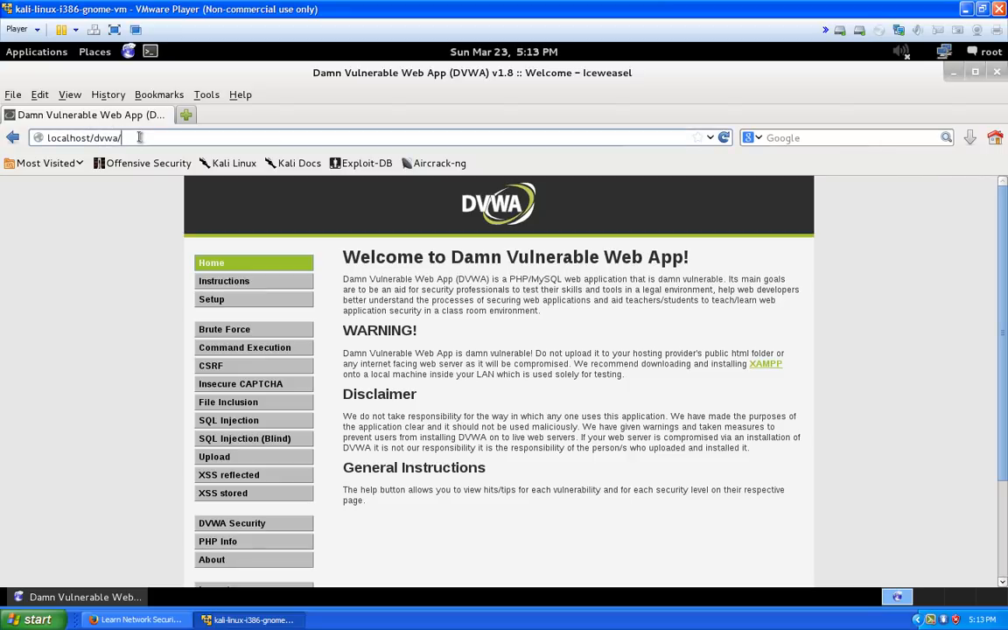
{"action": "mouse_move", "coordinate": [123, 378]}
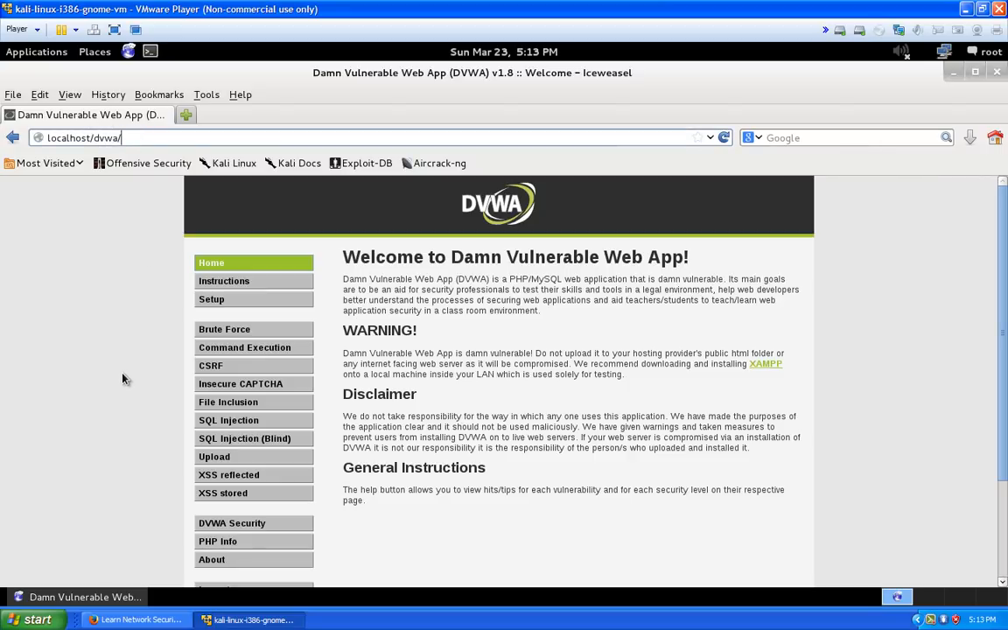
{"action": "mouse_move", "coordinate": [228, 400]}
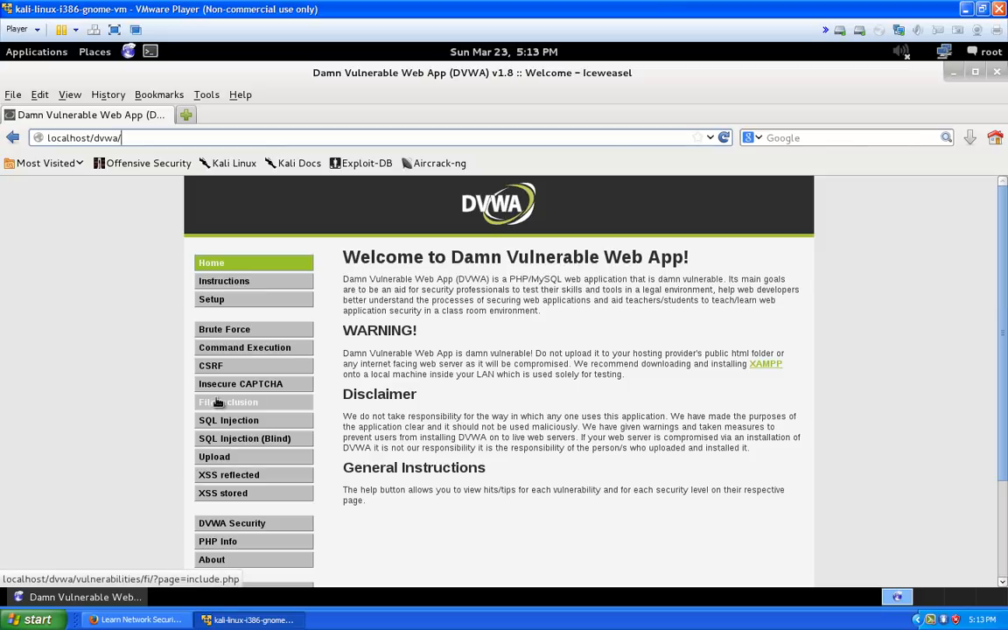
{"action": "left_click", "coordinate": [227, 401]}
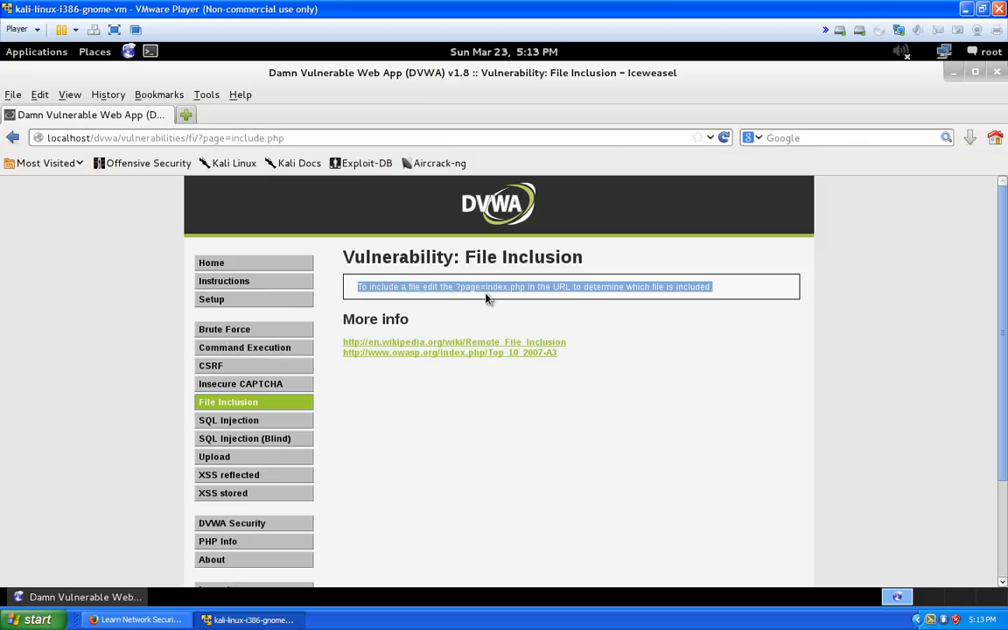
{"action": "left_click", "coordinate": [680, 287]}
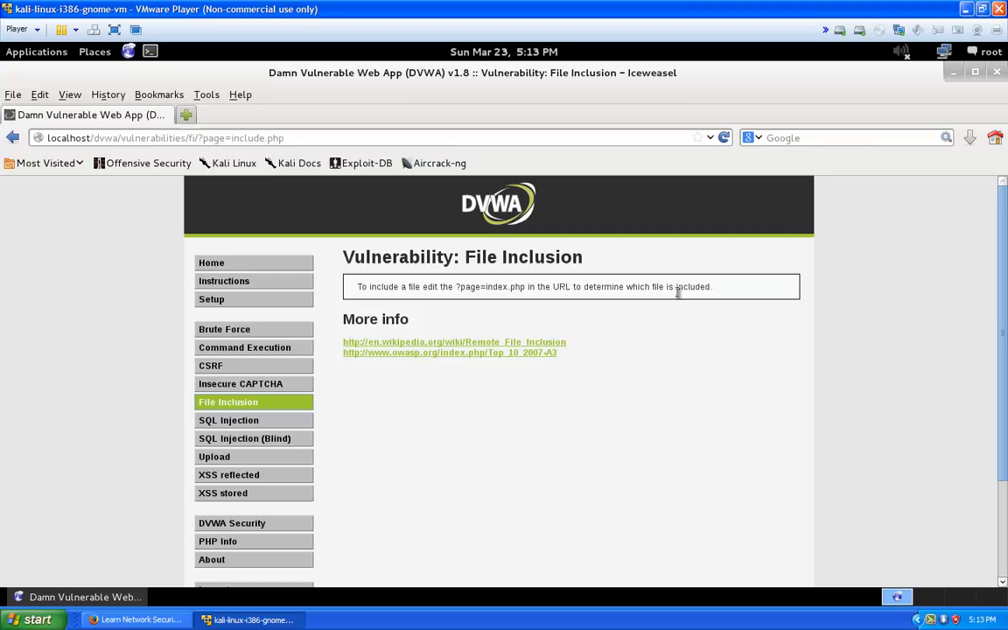
{"action": "left_click_drag", "start_coordinate": [567, 287], "coordinate": [711, 287]}
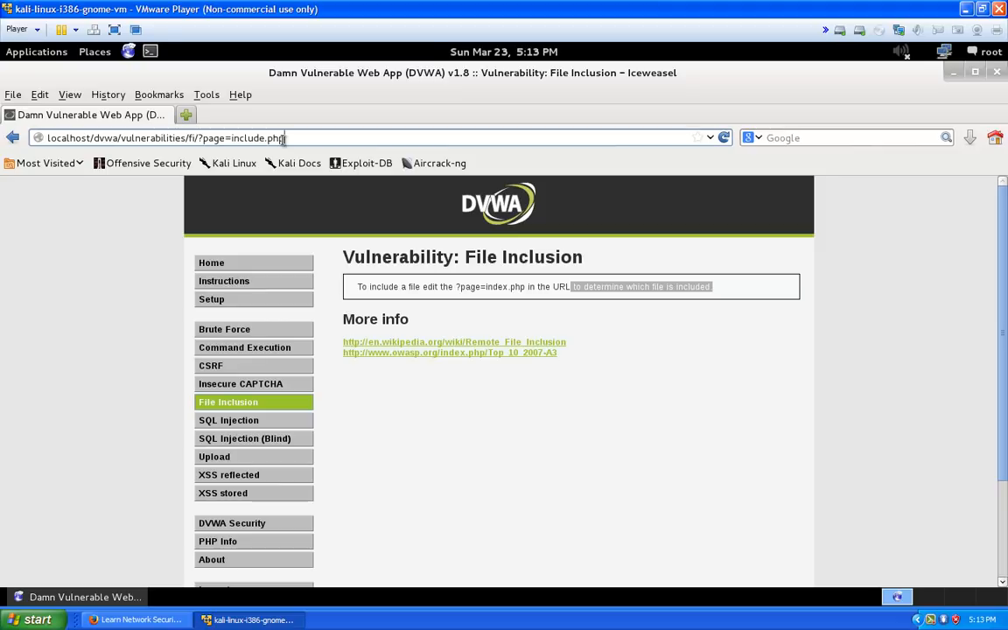
{"action": "scroll", "scroll_direction": "down", "scroll_amount": 3}
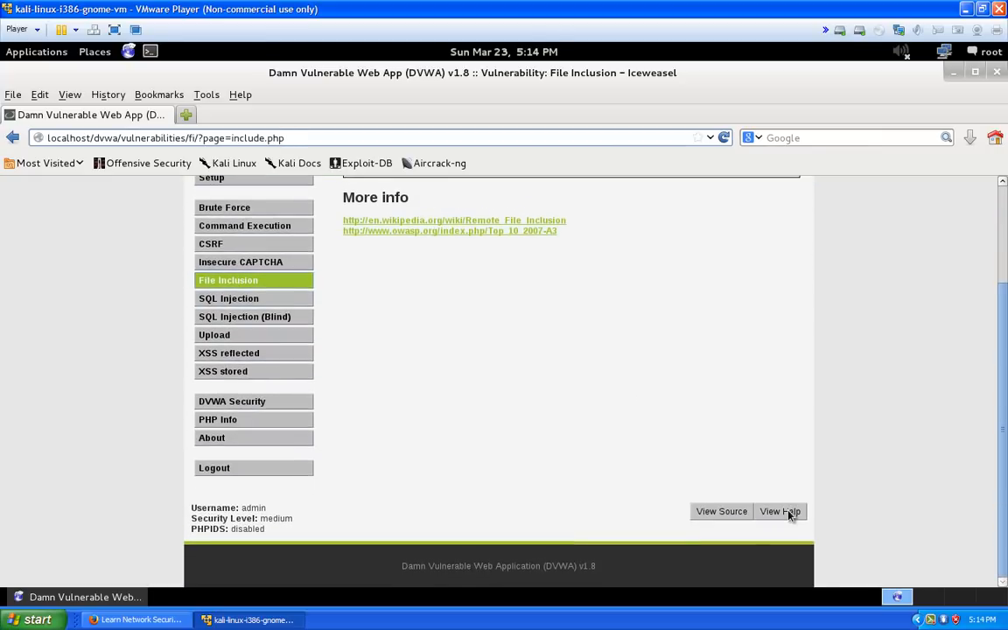
Step: Read the File Inclusion help, highlighting the directory traversal and Remote example parts
{"action": "left_click", "coordinate": [781, 511]}
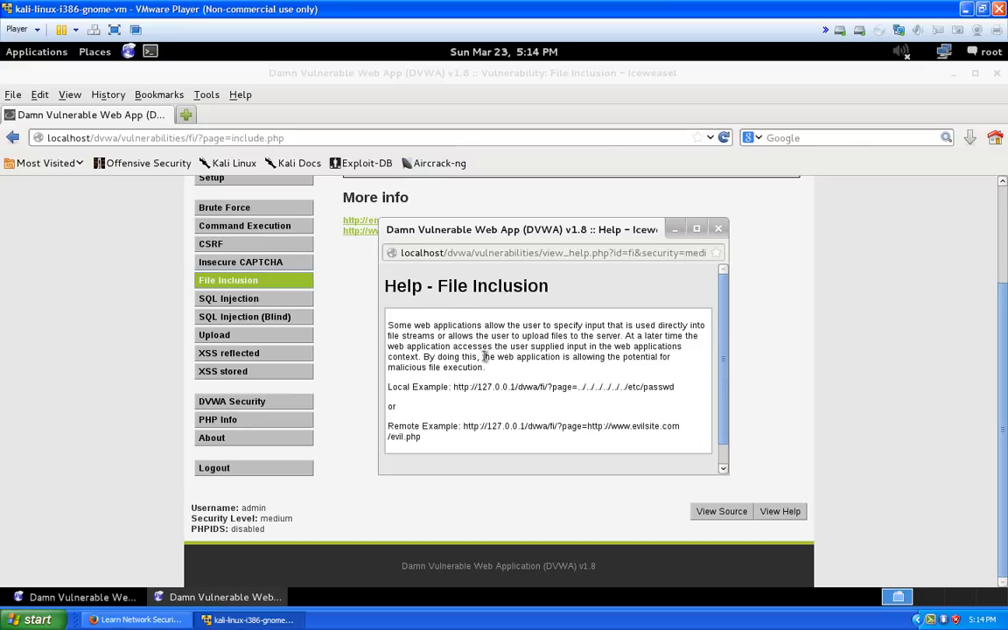
{"action": "scroll", "scroll_direction": "down", "scroll_amount": 3}
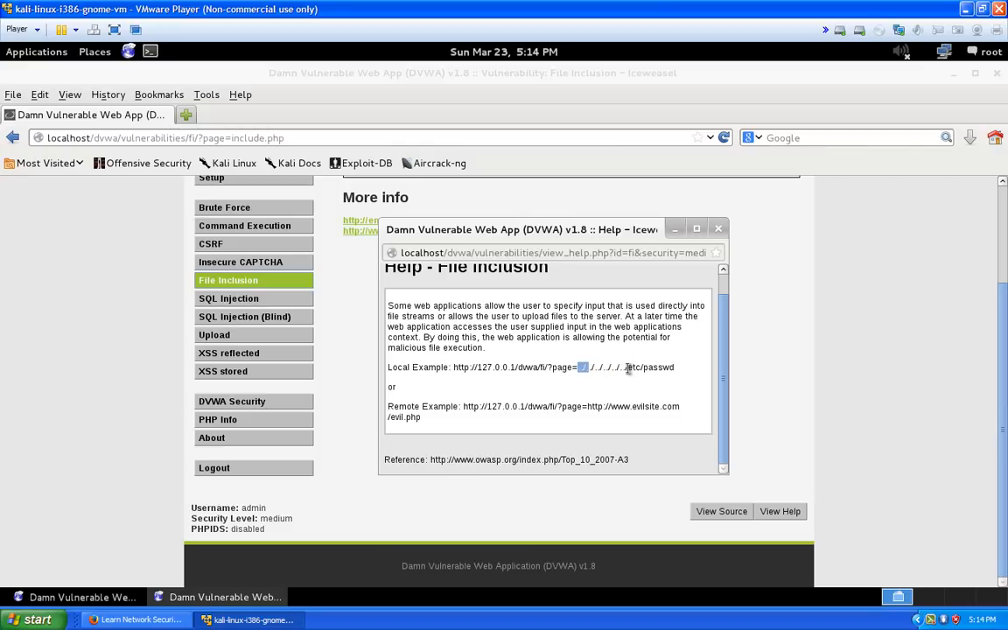
{"action": "double_click", "coordinate": [649, 368]}
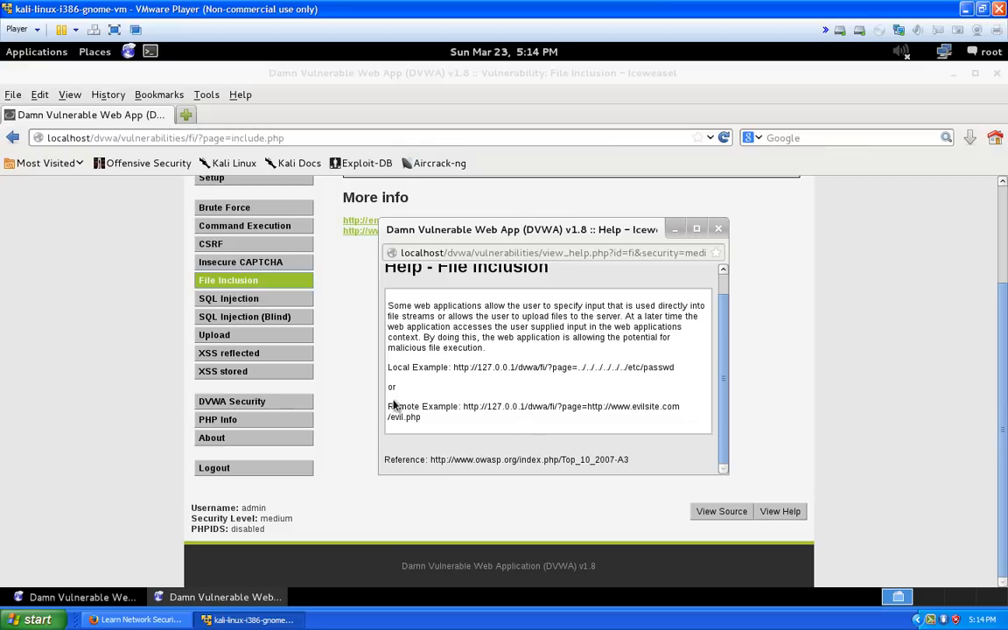
{"action": "double_click", "coordinate": [424, 406]}
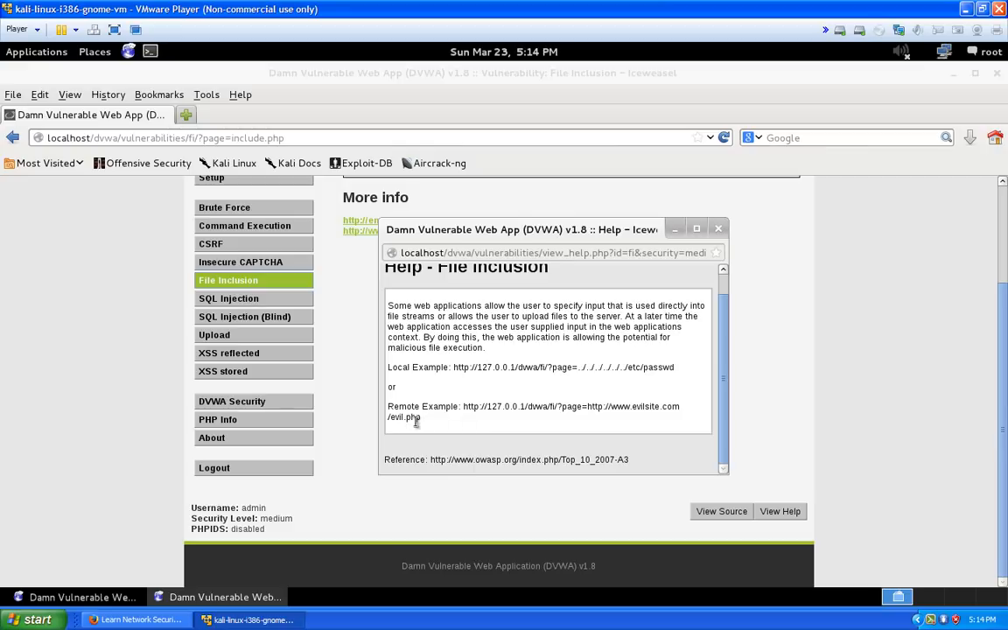
{"action": "mouse_move", "coordinate": [429, 423]}
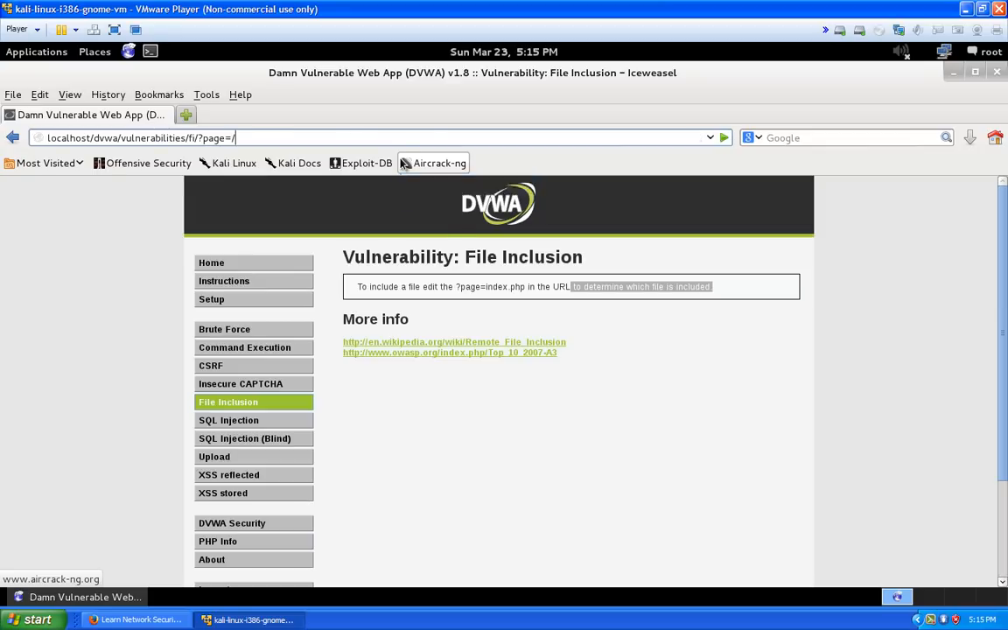
Step: Request ?page=/etc/passwd, then change it to /etc/group to dump both files
{"action": "type", "text": "/etc/passwd"}
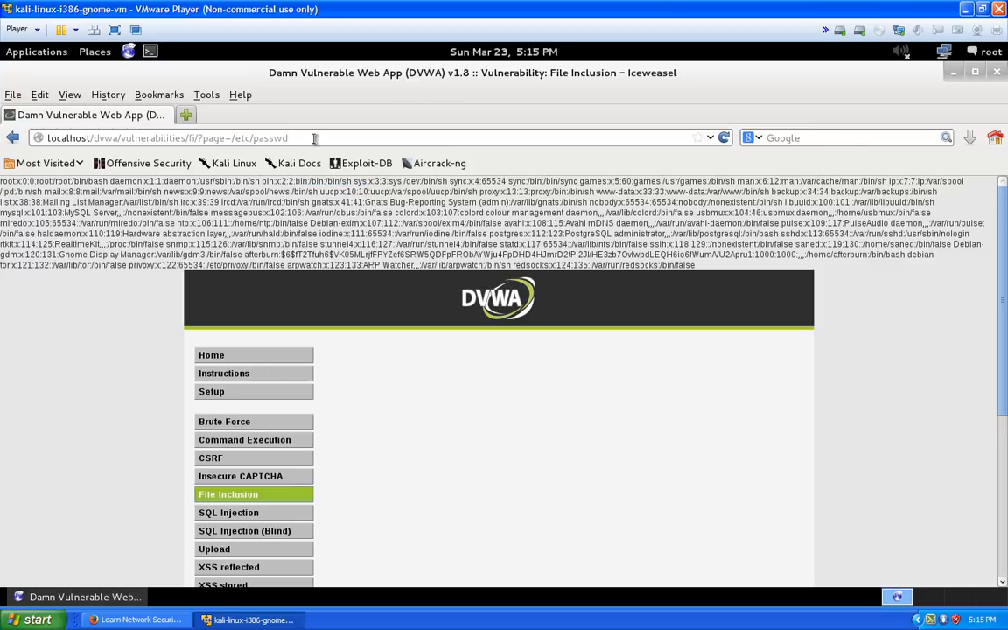
{"action": "double_click", "coordinate": [269, 137]}
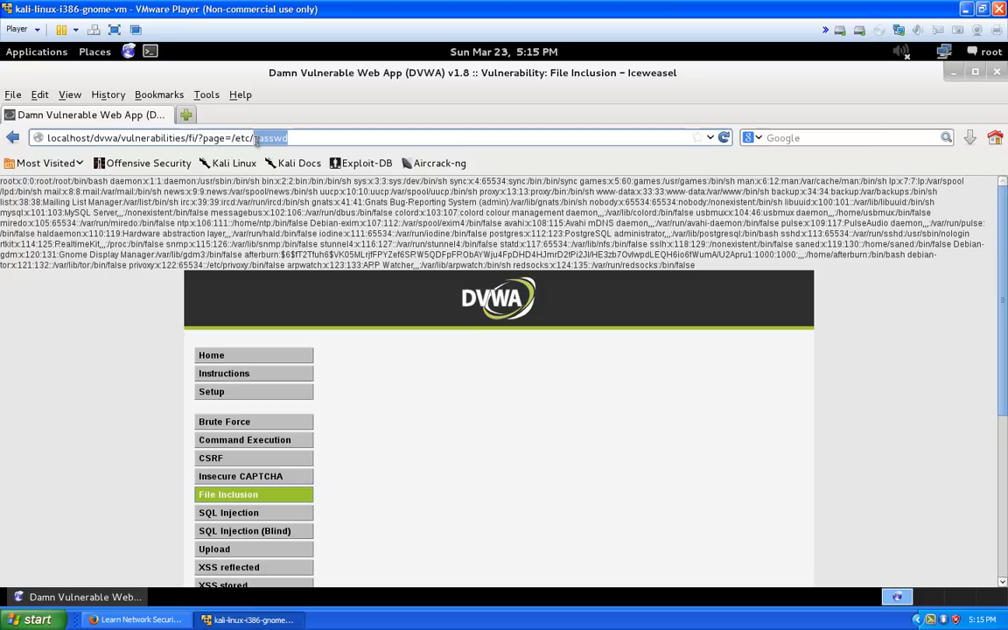
{"action": "type", "text": "group"}
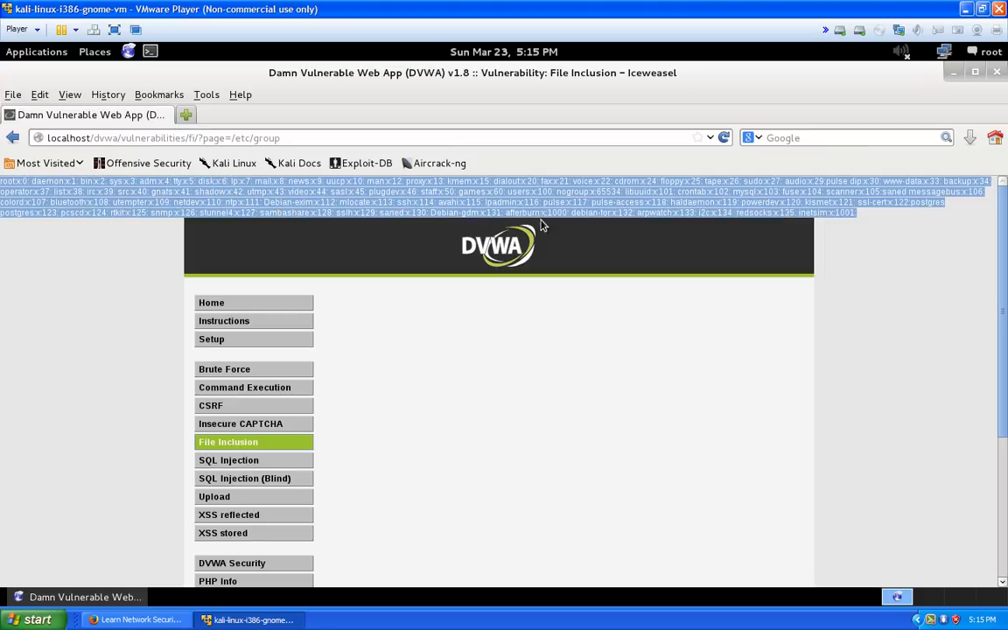
{"action": "mouse_move", "coordinate": [861, 221]}
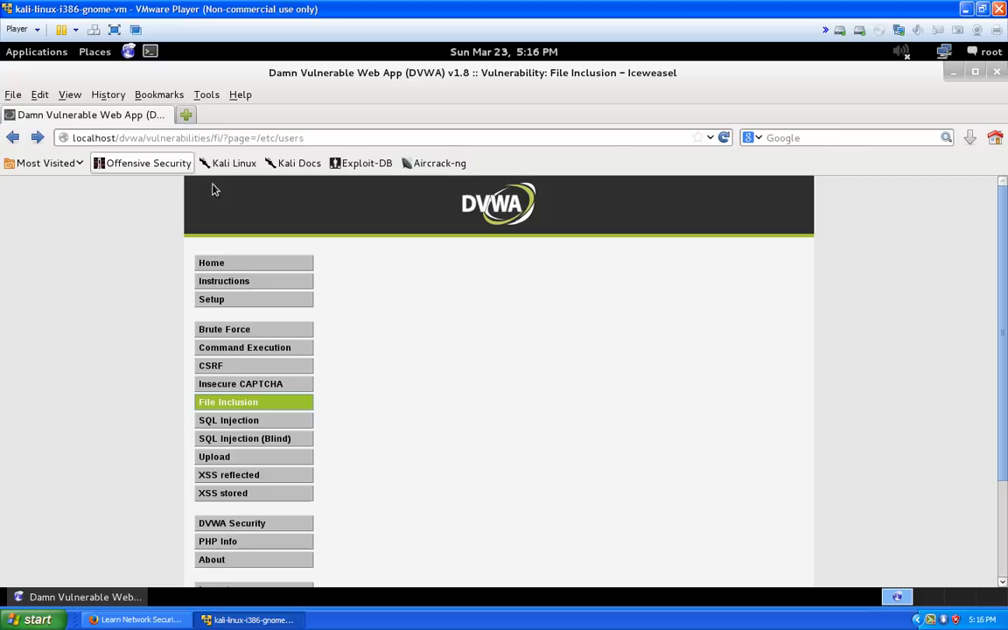
Step: Select the /etc/users path in the address bar for replacement after it returned nothing
{"action": "double_click", "coordinate": [290, 136]}
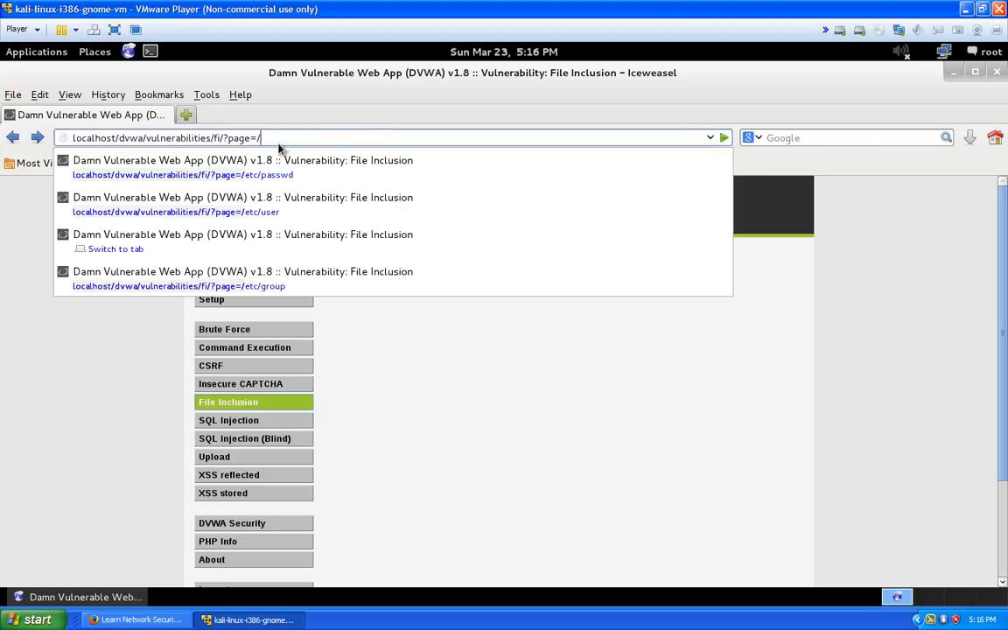
Step: Check /var/www in a terminal and request ?page=/var/www/test.html to show the CD collection
{"action": "type", "text": "var"}
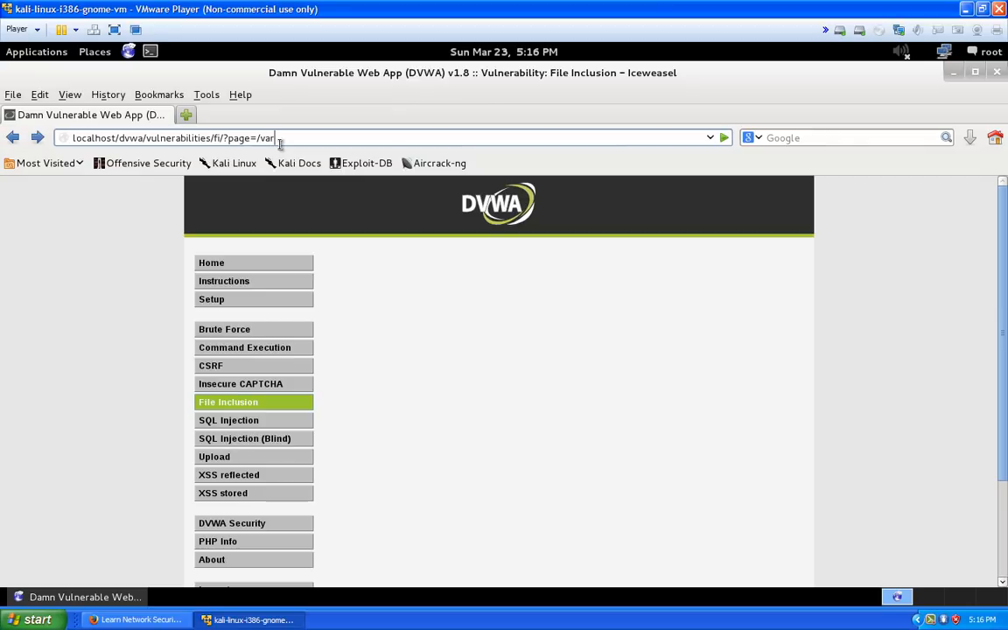
{"action": "type", "text": "/www"}
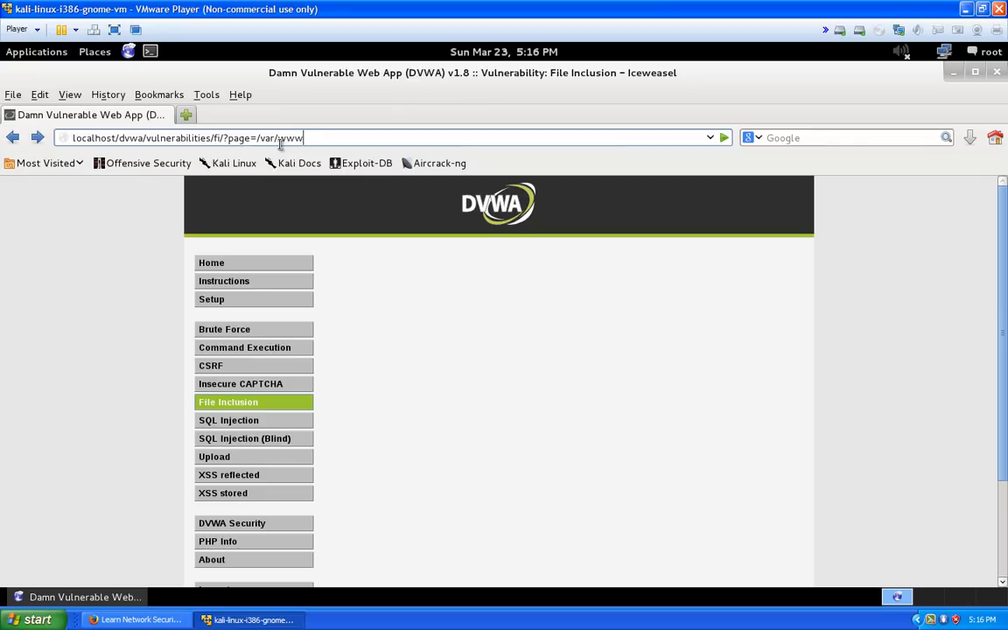
{"action": "type", "text": "/"}
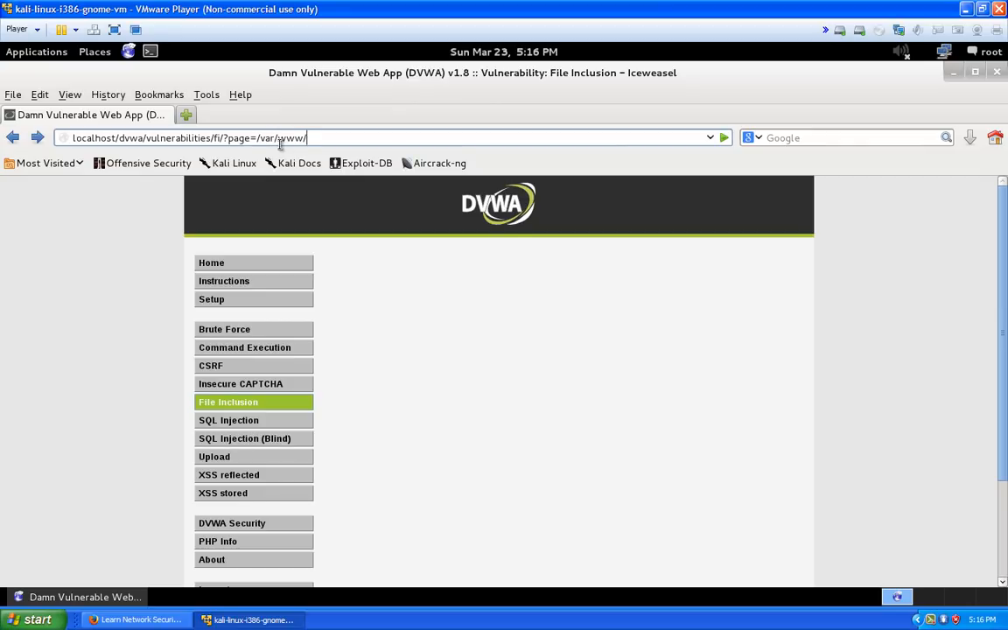
{"action": "left_click", "coordinate": [151, 53]}
{"action": "type", "text": "c"}
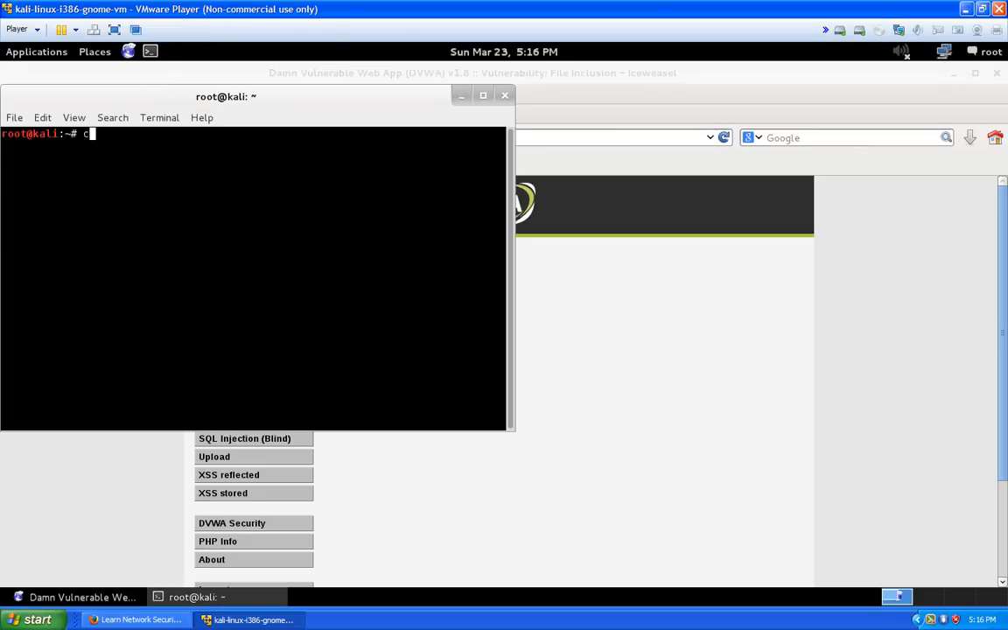
{"action": "type", "text": "d /var/w"}
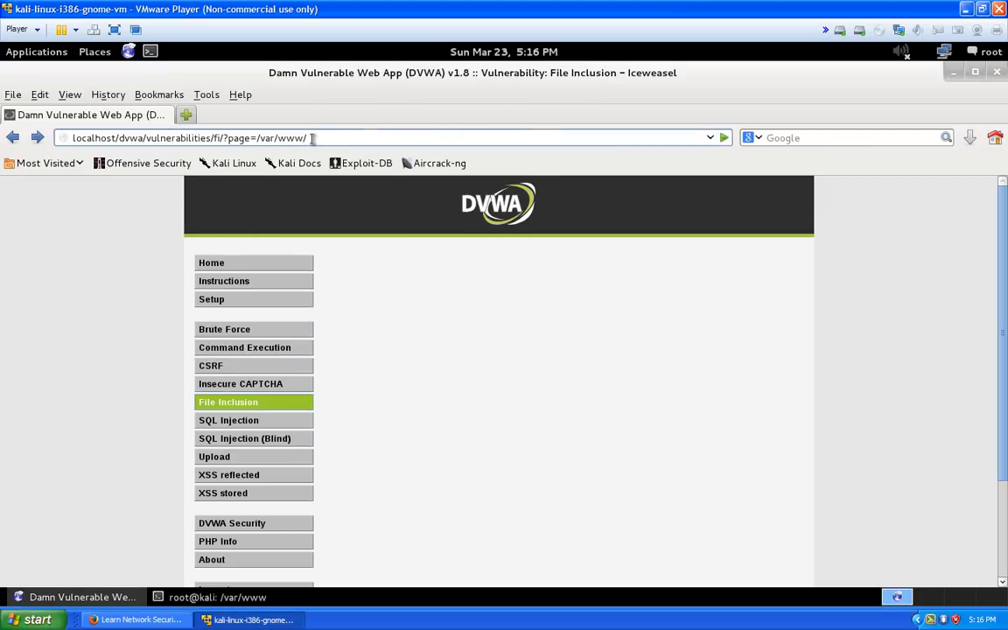
{"action": "type", "text": "test.html"}
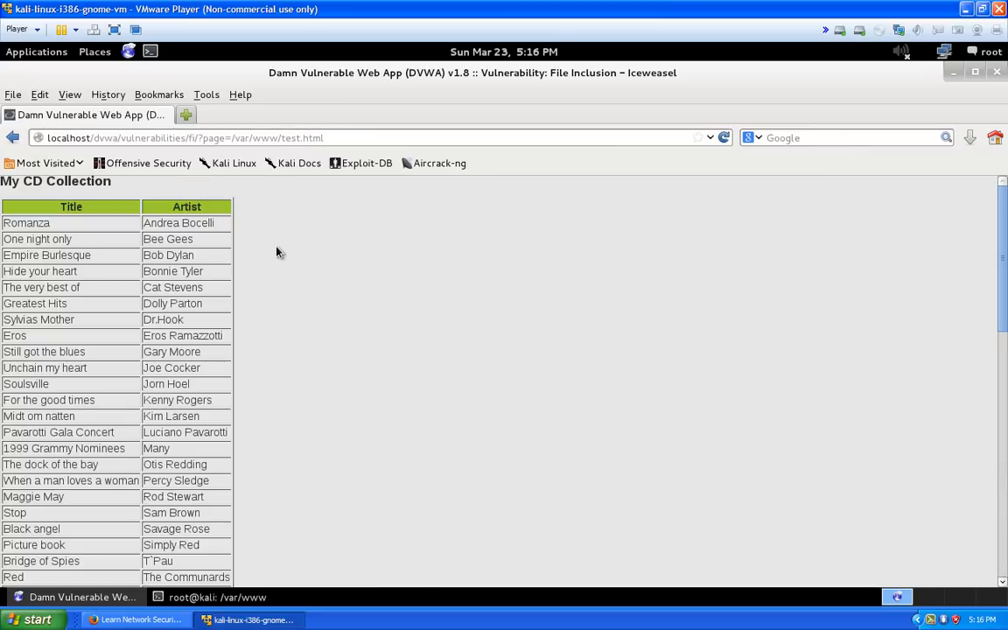
Step: Review the included My CD Collection table, then go back to the /etc/users request
{"action": "scroll", "scroll_direction": "down", "scroll_amount": 3}
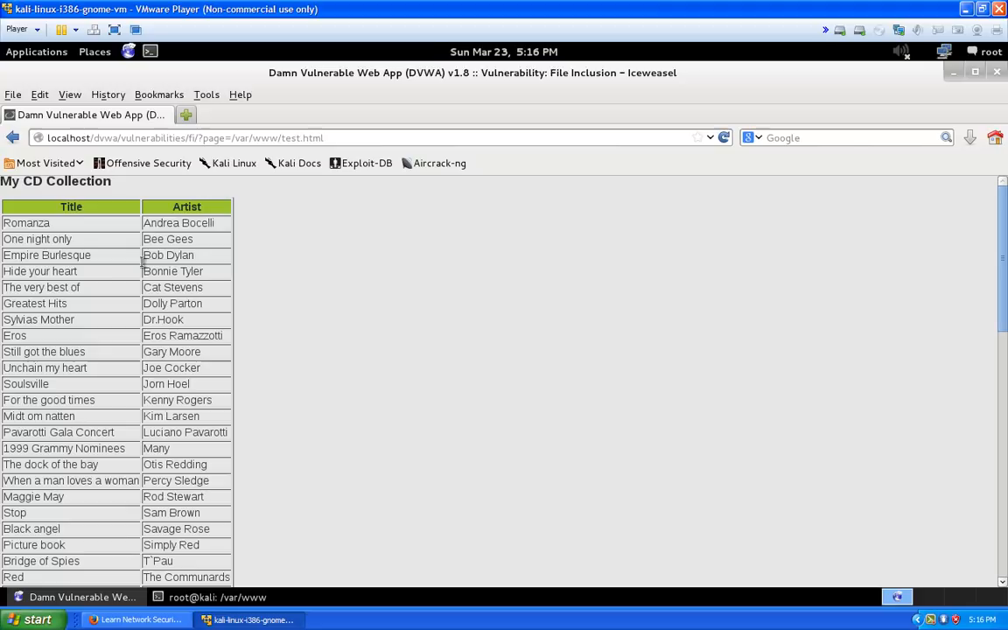
{"action": "mouse_move", "coordinate": [136, 266]}
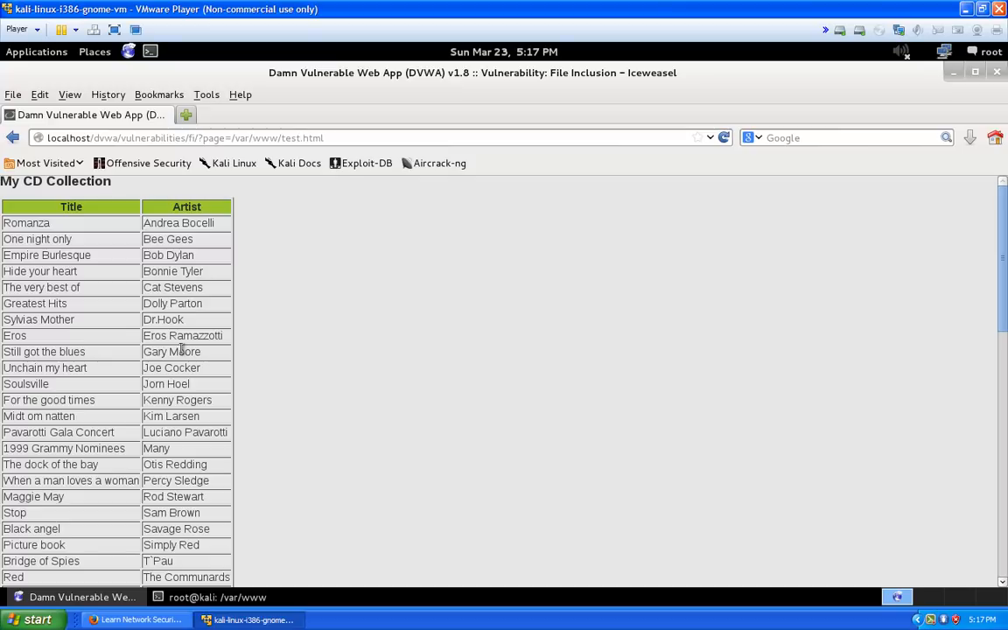
{"action": "left_click", "coordinate": [14, 136]}
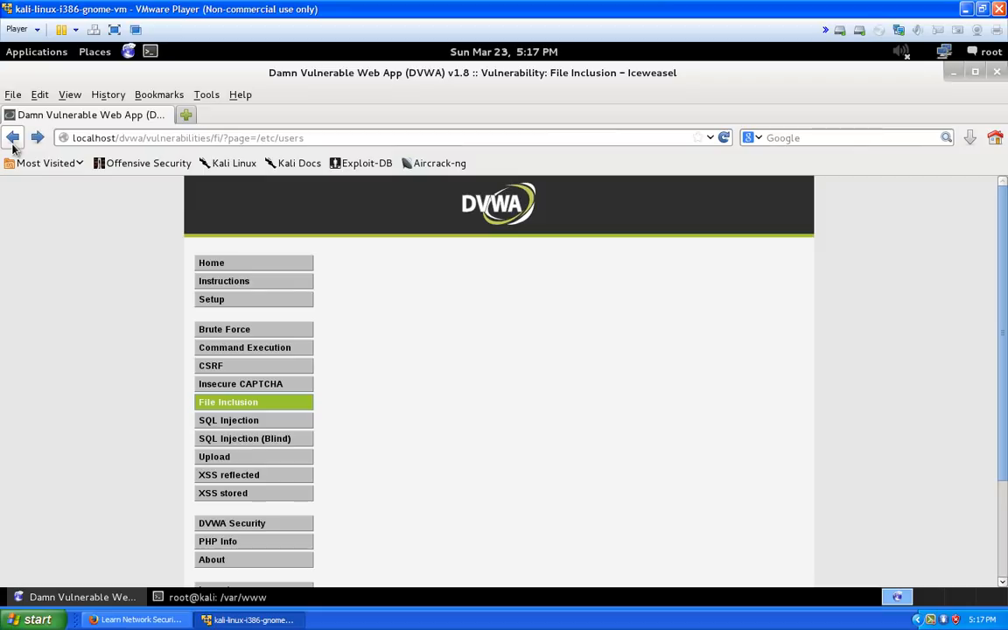
{"action": "mouse_move", "coordinate": [210, 263]}
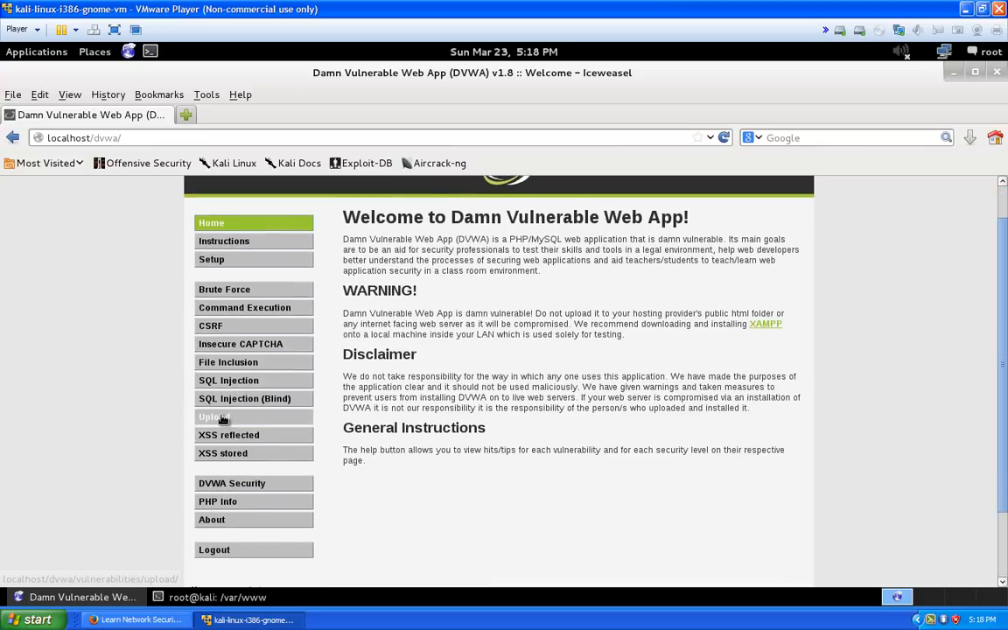
Step: Go to the File Upload vulnerability page from the DVWA left menu
{"action": "left_click", "coordinate": [214, 417]}
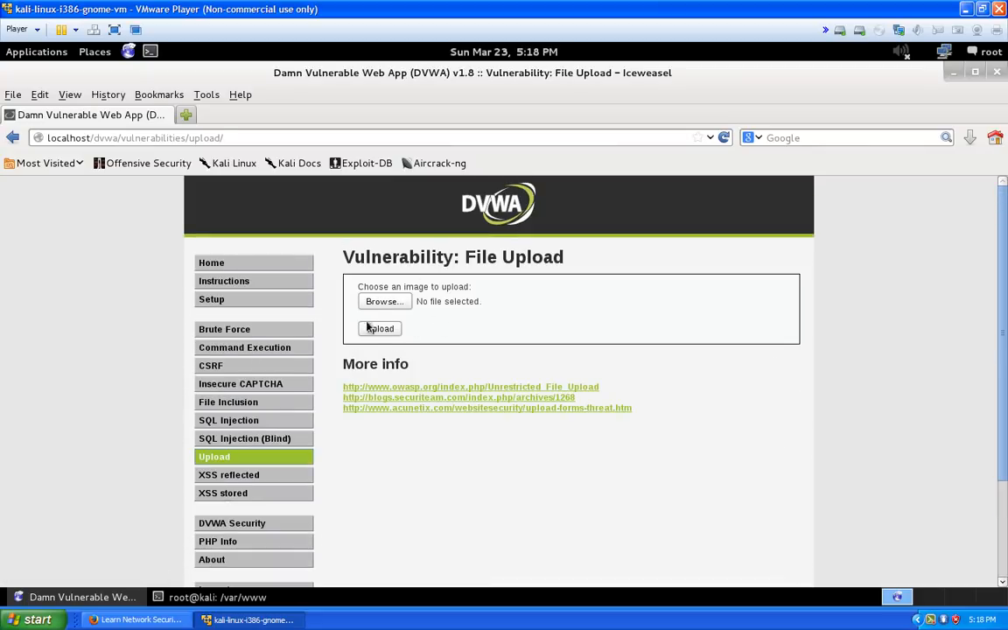